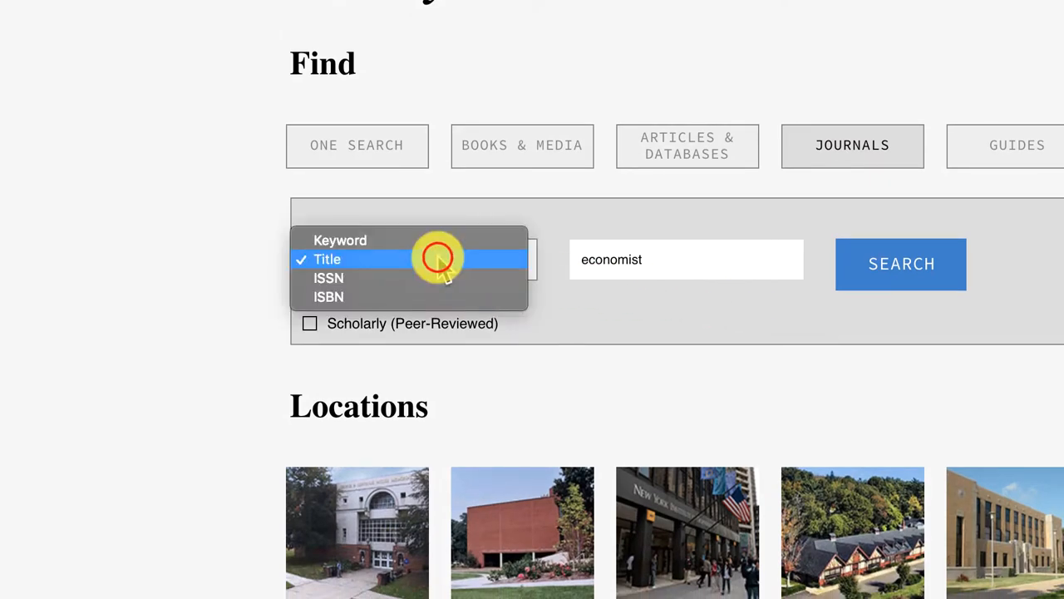
mouse_move(403, 279)
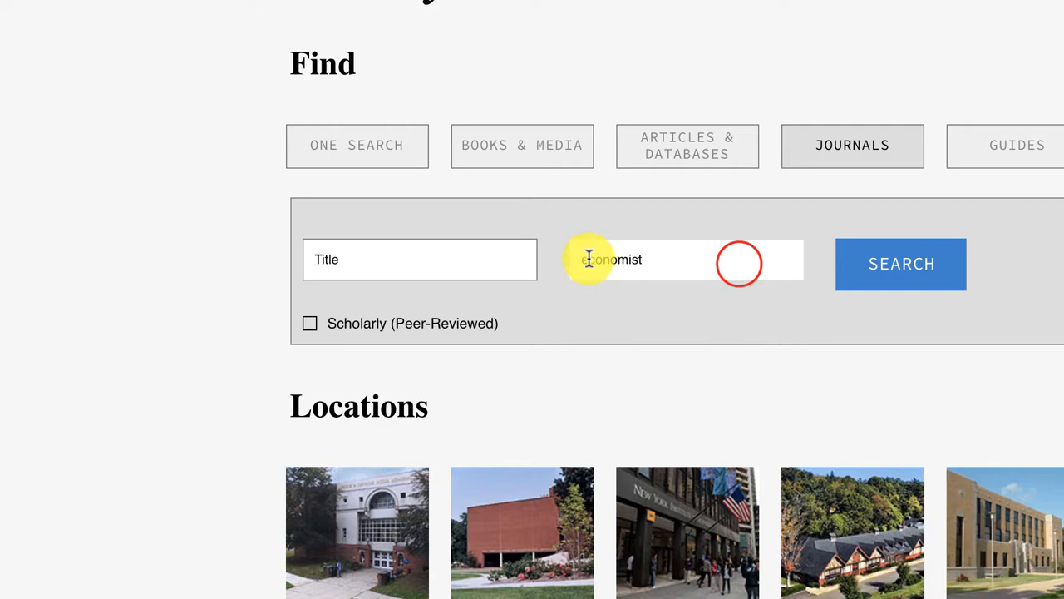
Step: Search journal titles for 'economist', returning 144 results with The Economist listed first
click(918, 265)
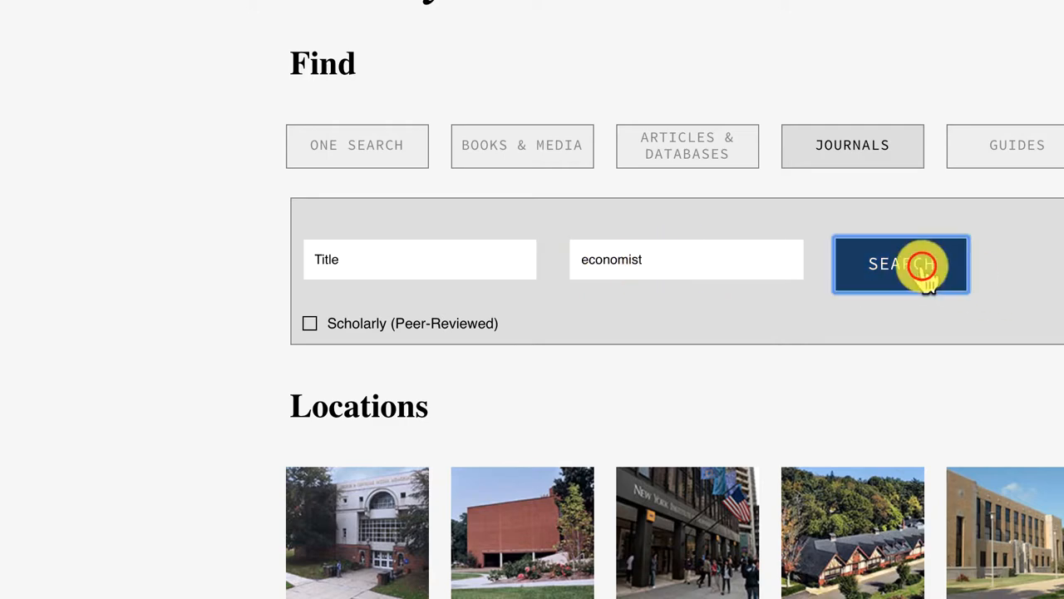
click(901, 262)
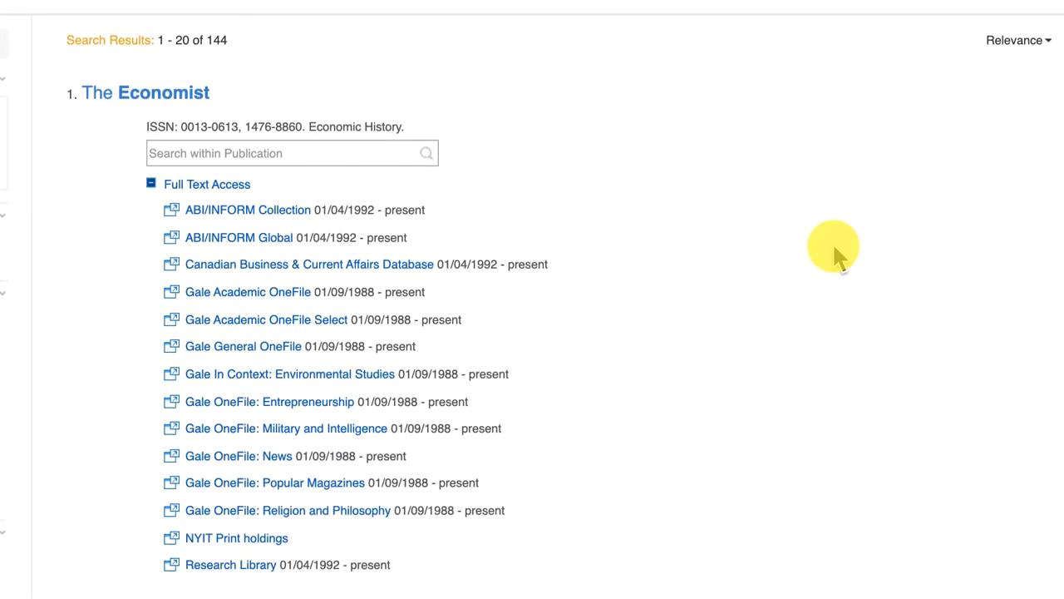
Step: Scroll to The Economist's Full Text Access list showing ABI/INFORM, Gale and Research Library coverage
scroll(down, 3)
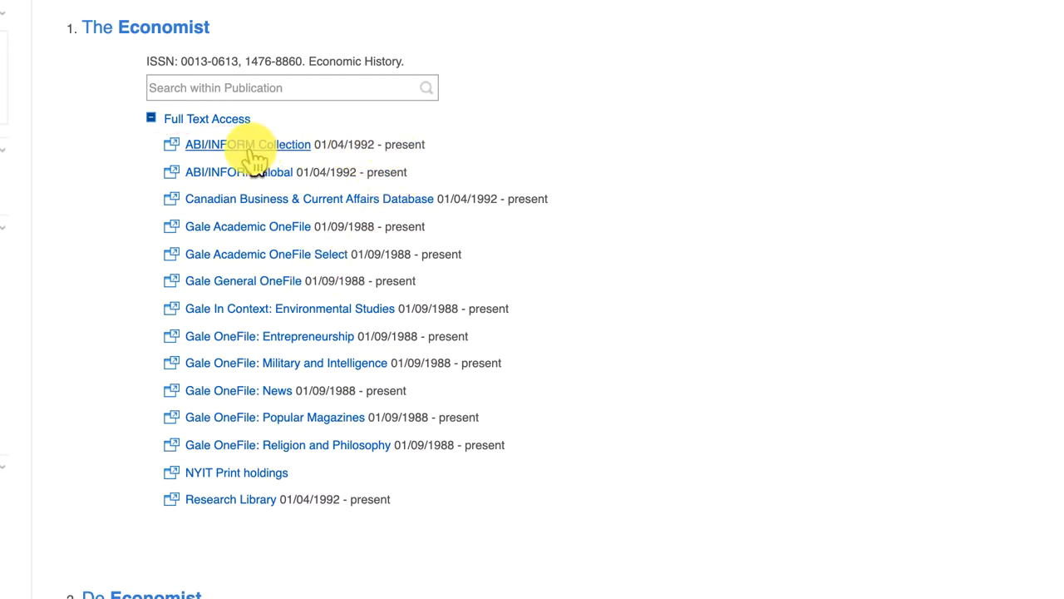
mouse_move(250, 148)
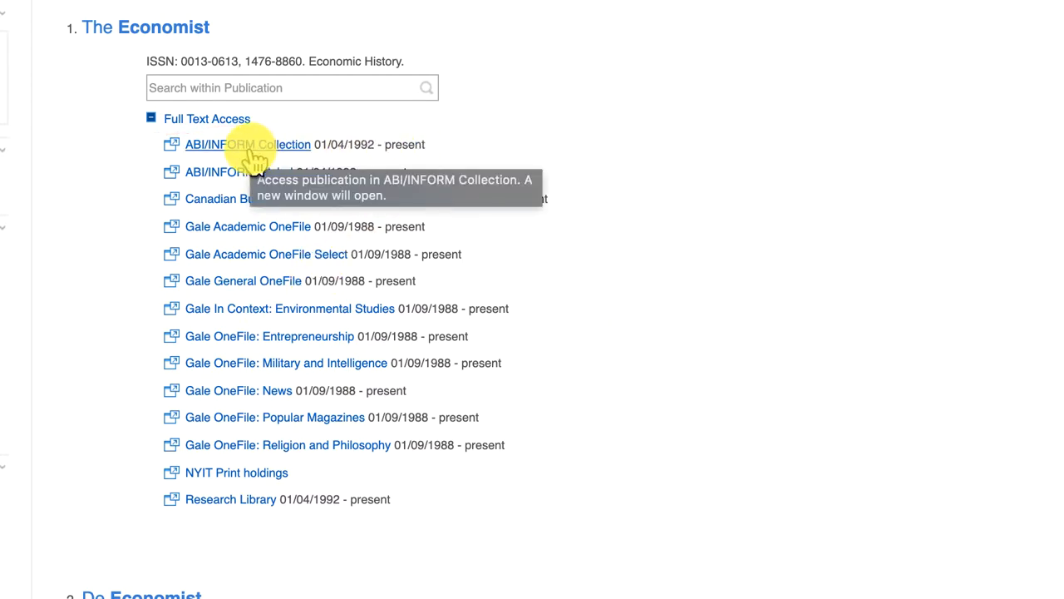